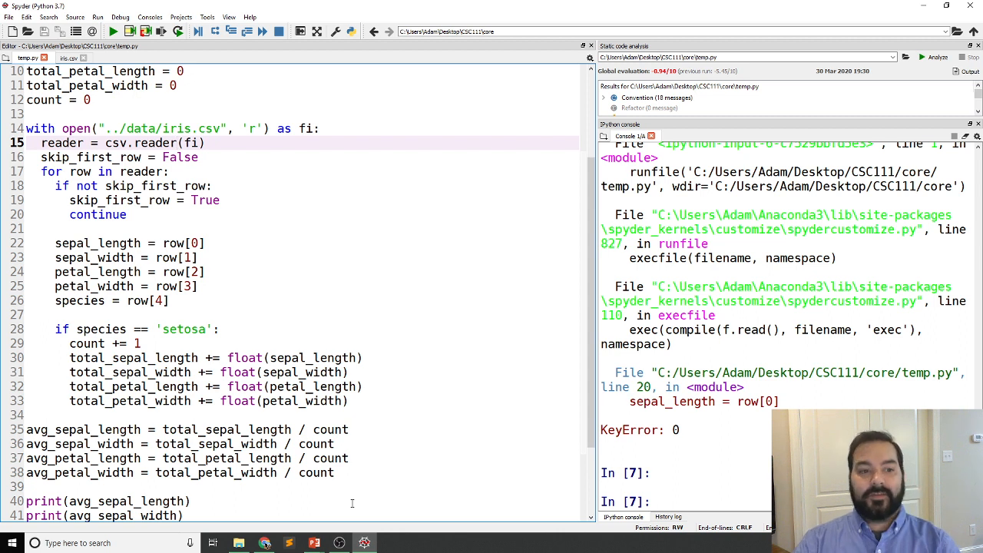
mouse_move(285, 249)
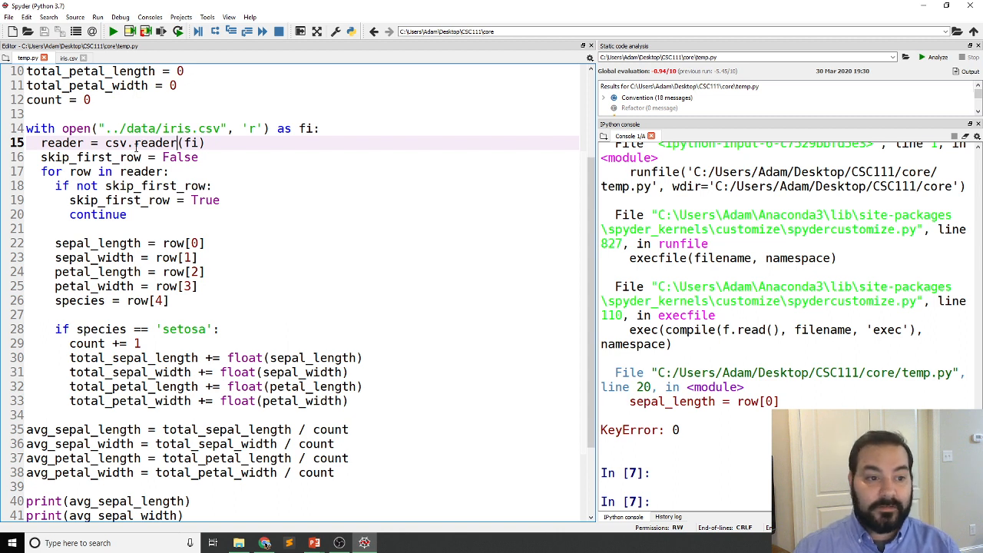
Change csv.reader to csv.DictReader in the iris script.
type("D")
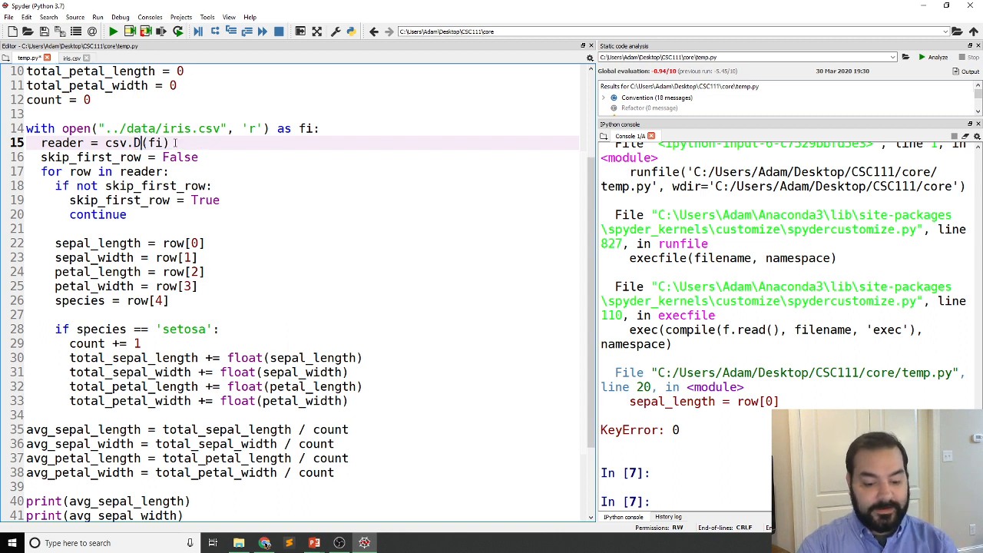
type("ictReader")
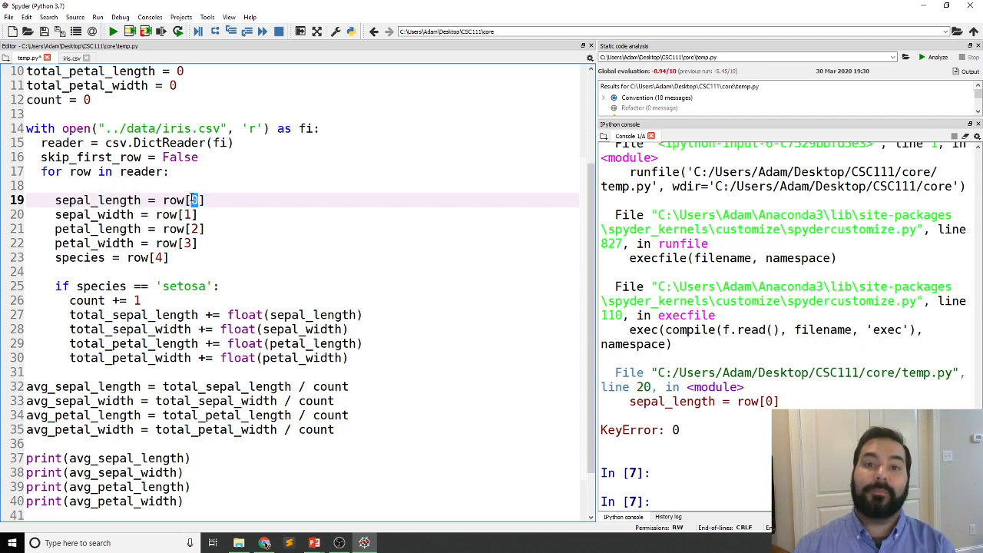
Replace row indices with 'sepal_length', 'sepal_width', 'petal_width', 'species' header lookups and rerun the script.
type("'sepal_length'")
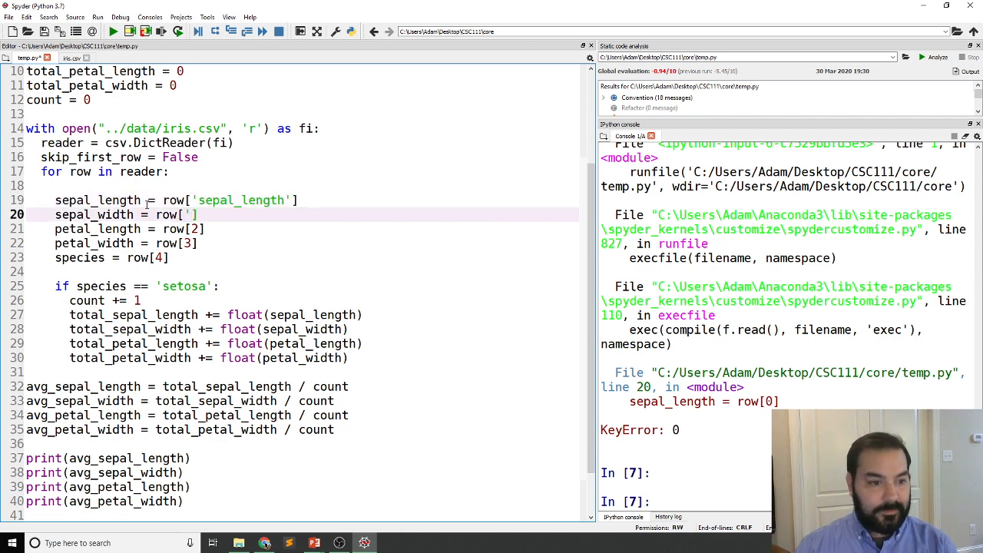
type("sepal_width")
left_click(302, 229)
type("'petal_length'")
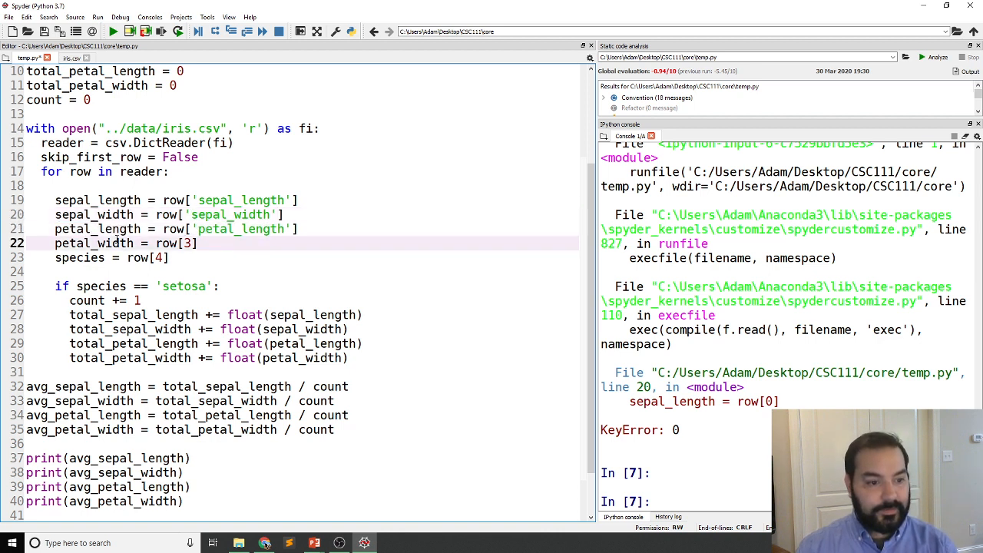
double_click(184, 243)
type("'petal_width")
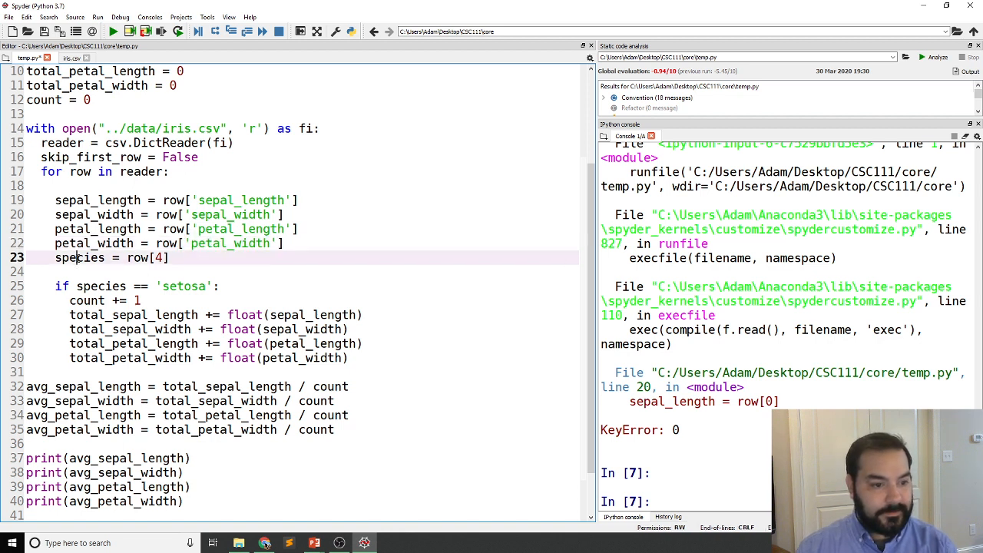
type("species'species")
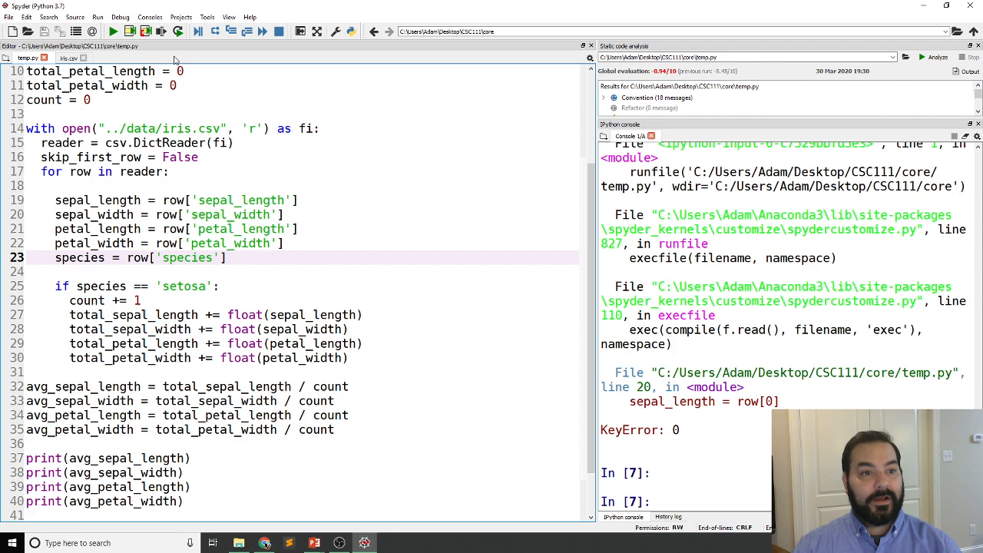
left_click(112, 30)
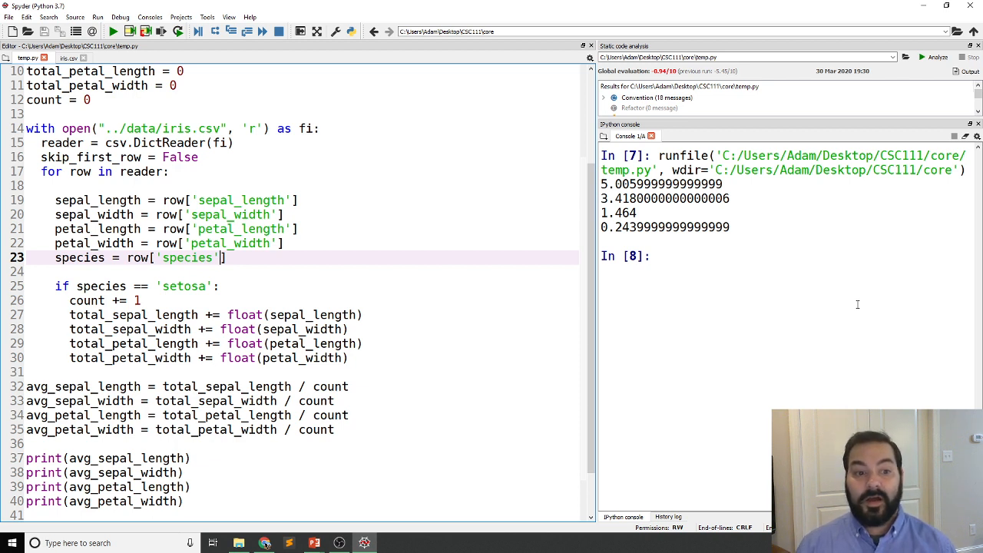
Highlight the 'species' header name in the code after checking the setosa averages.
double_click(187, 258)
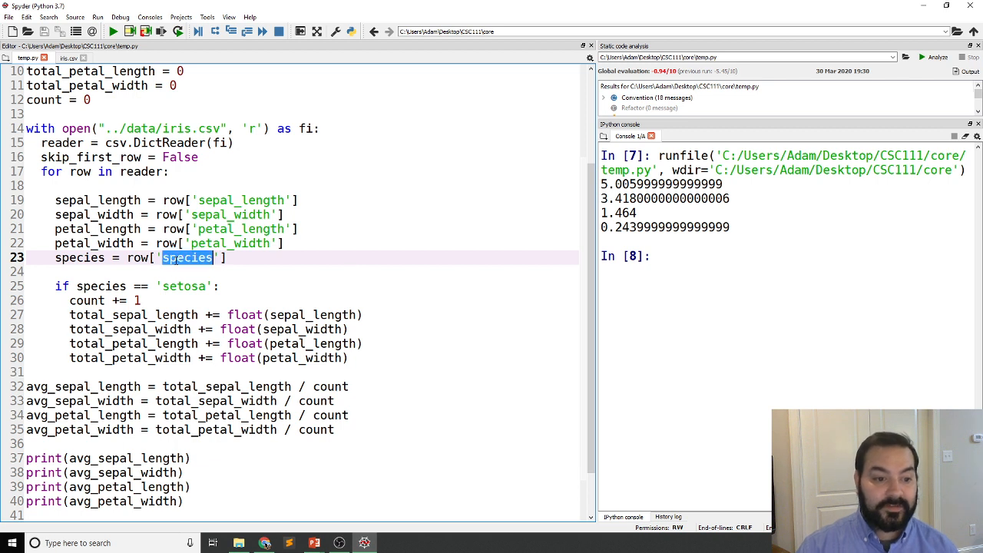